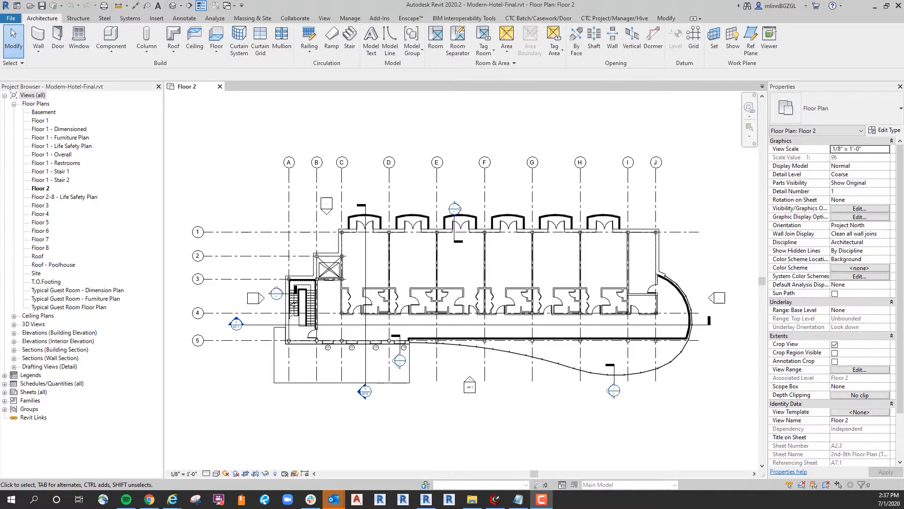
mouse_move(389, 260)
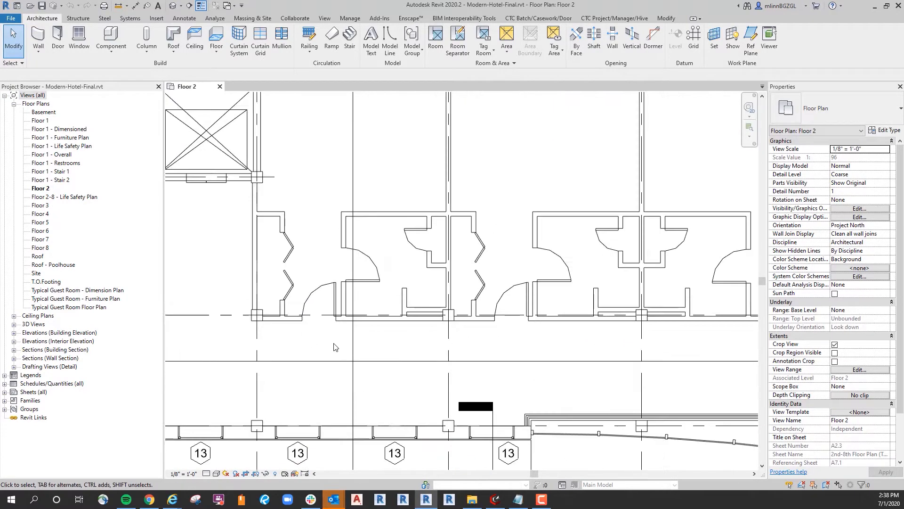
Zoom and pan the Floor 2 plan to the corridor dimensions below the guest room doors
scroll("up", 3)
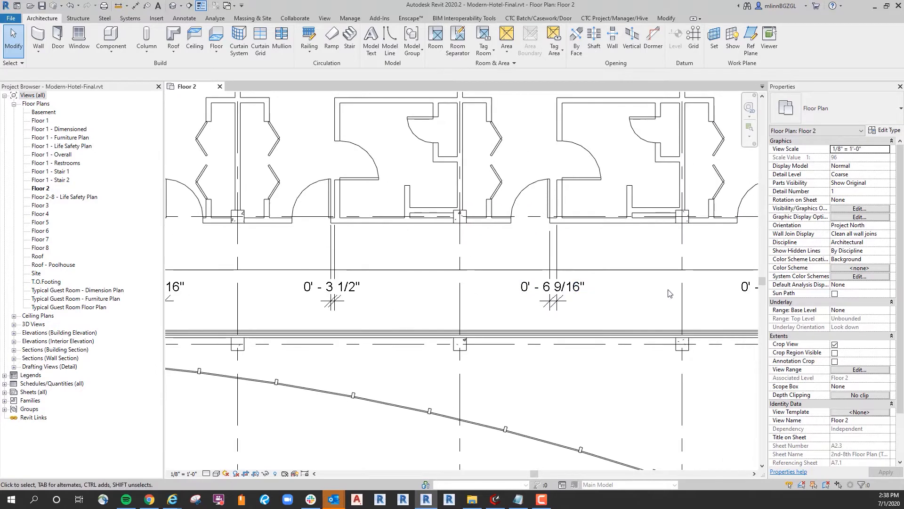
scroll("right", 3)
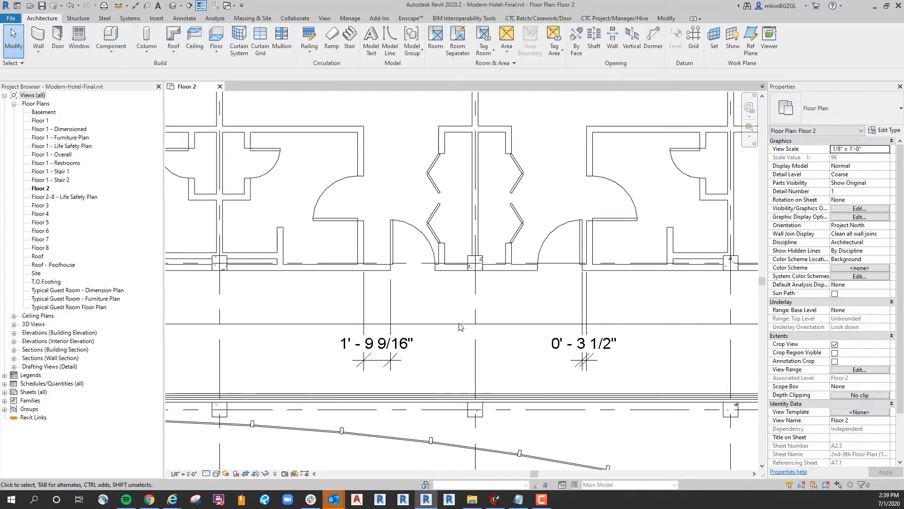
Select the 1' - 9 9/16" corridor door-to-wall dimension
left_click(377, 341)
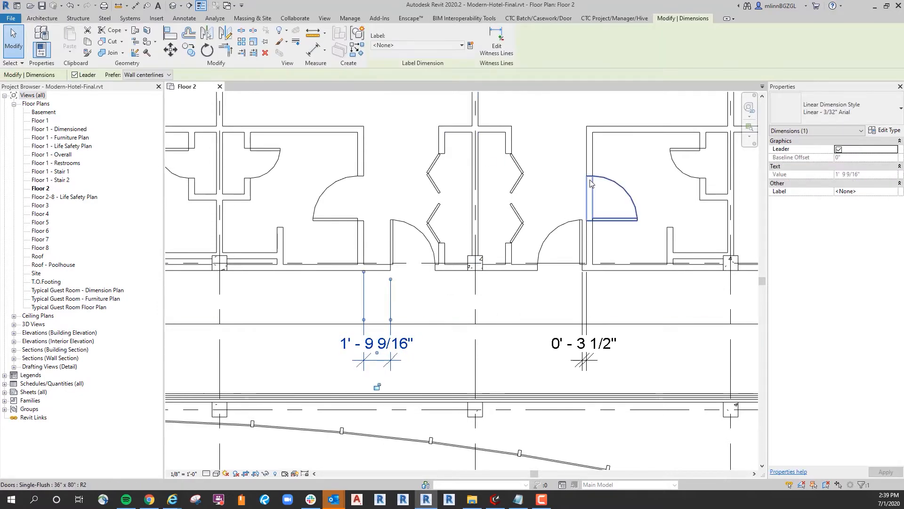
left_click(375, 343)
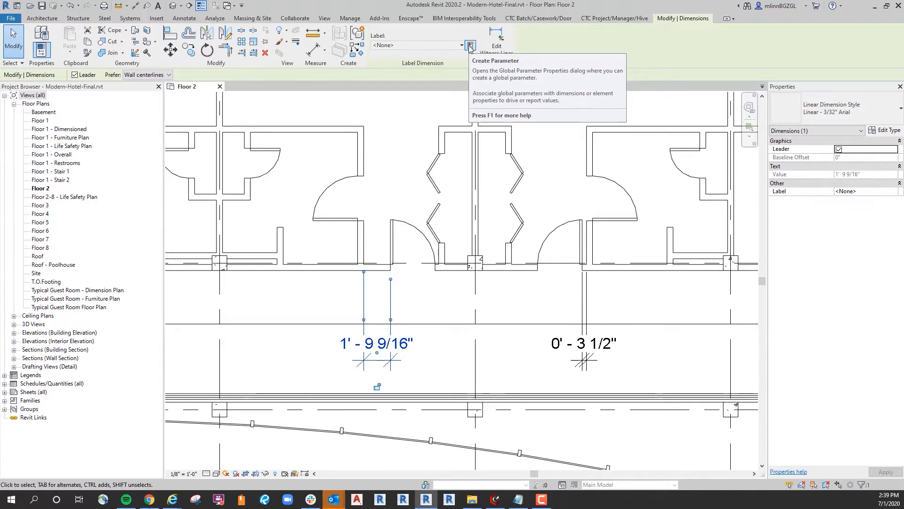
Create a global length parameter named 'Door to Adj Wall' from the dimension's label panel
left_click(470, 45)
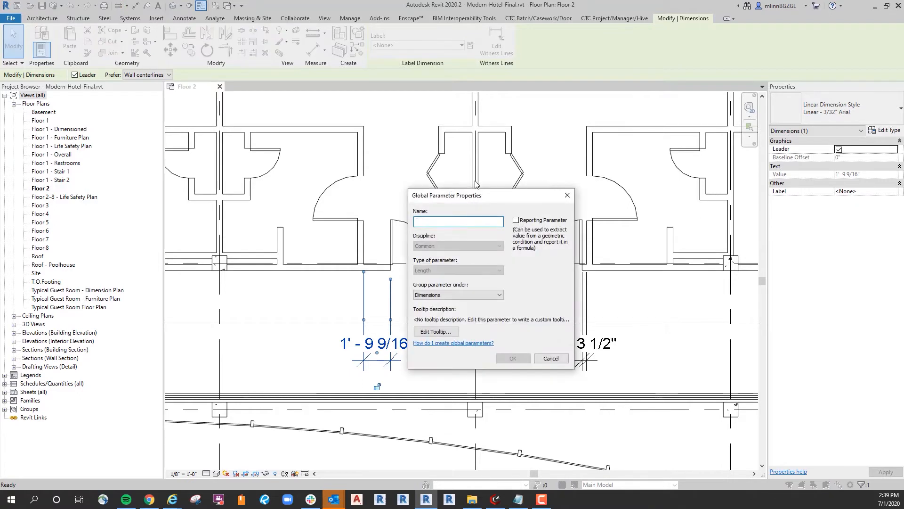
left_click_drag(447, 195, 421, 131)
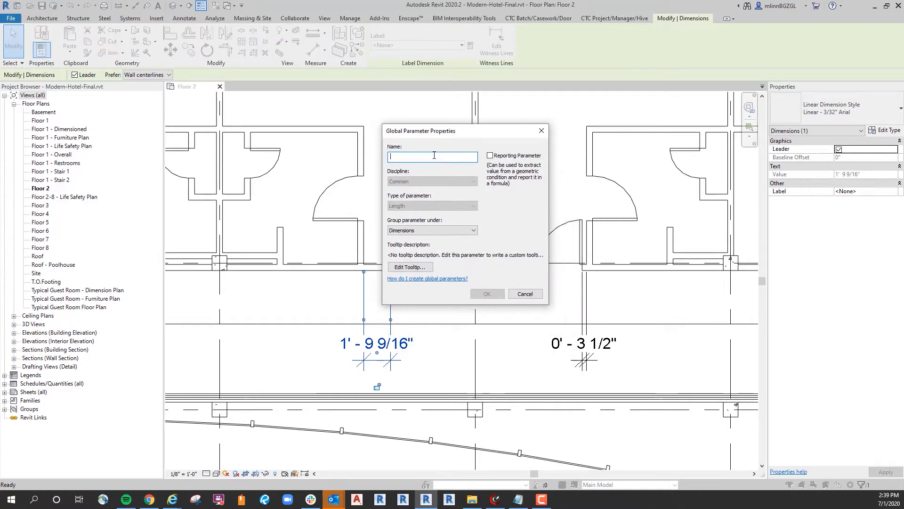
mouse_move(452, 144)
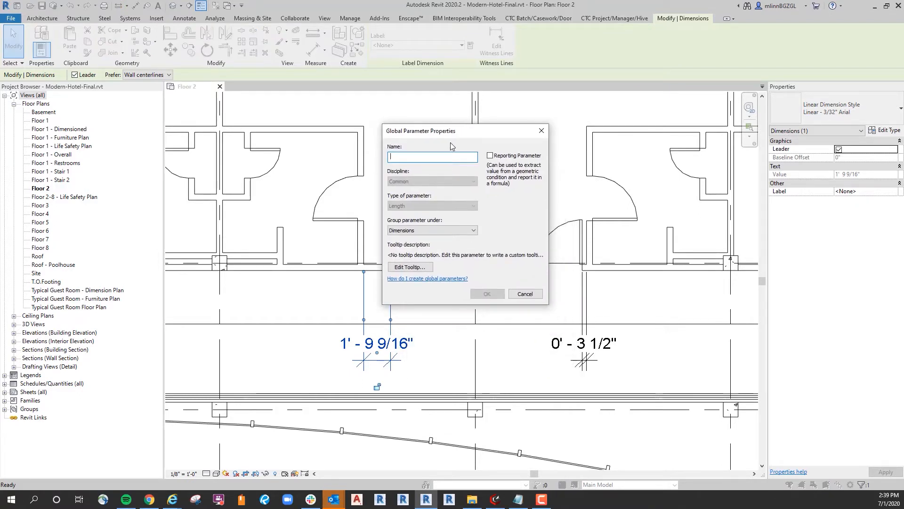
type("Door to Adj")
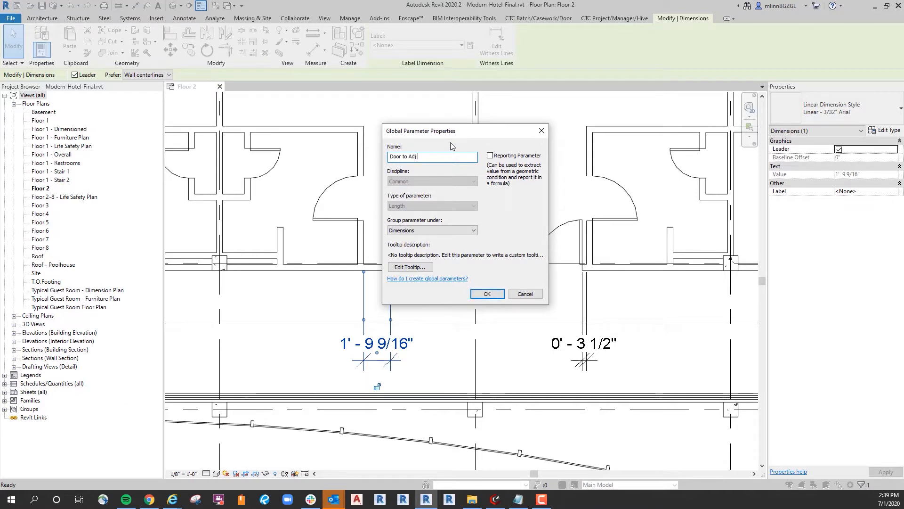
type("Wall")
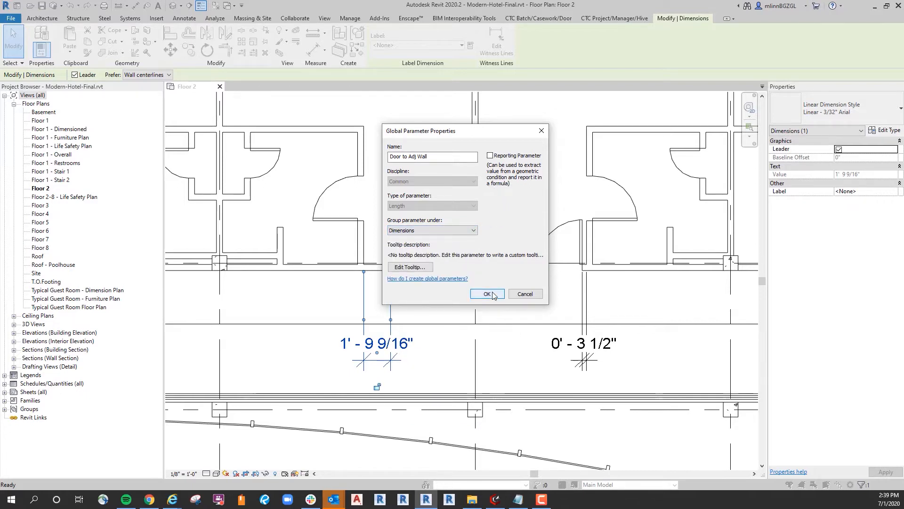
left_click(486, 293)
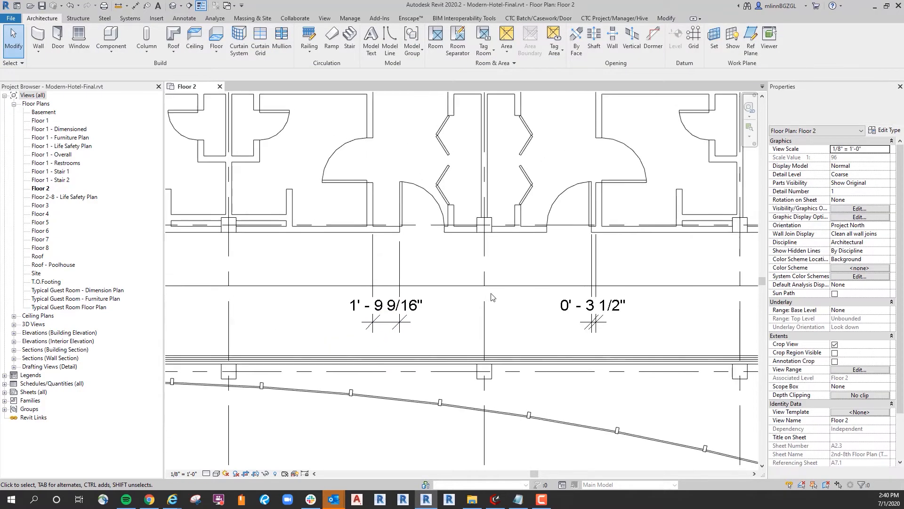
Set Door to Adj Wall to 0' 4" so the labelled dimension reads 0' - 4"
left_click(385, 305)
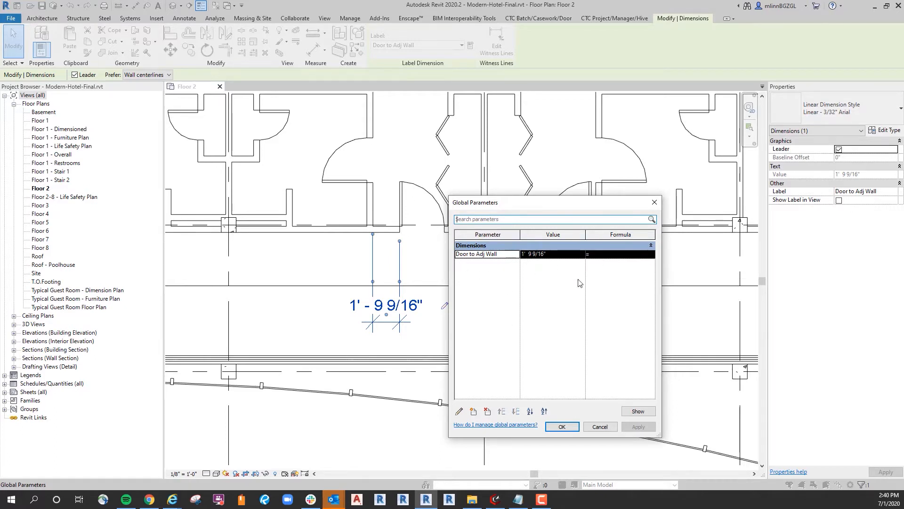
mouse_move(598, 329)
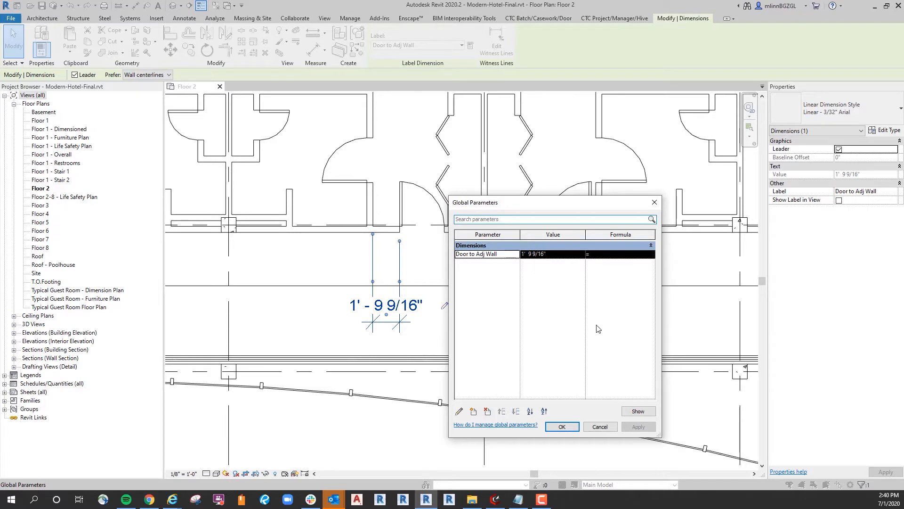
left_click(561, 427)
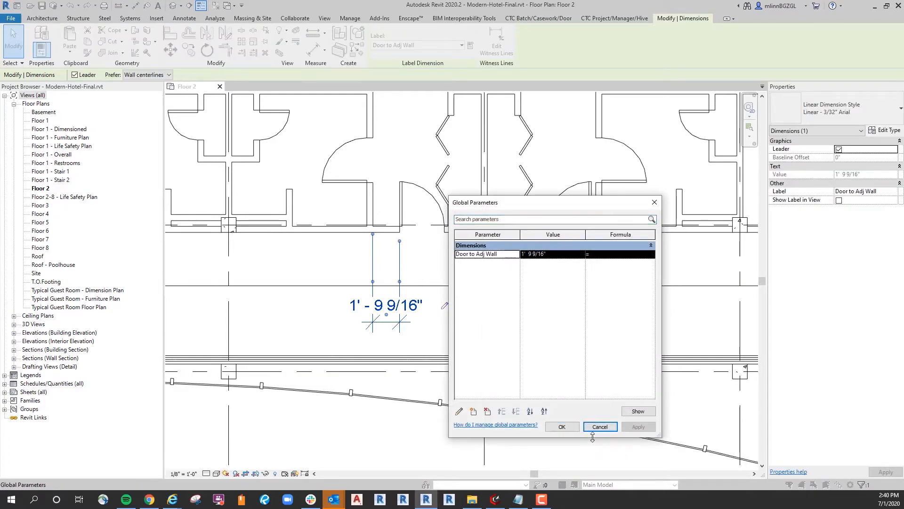
left_click(599, 427)
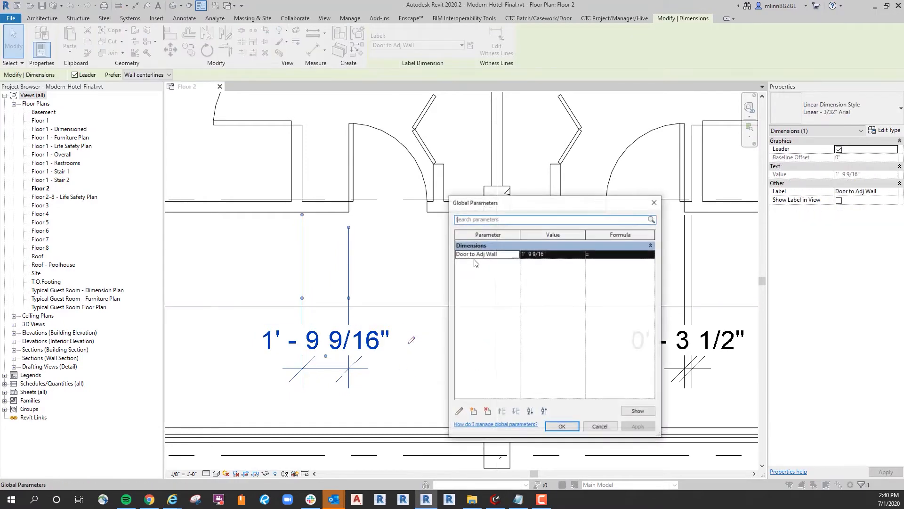
left_click(534, 254)
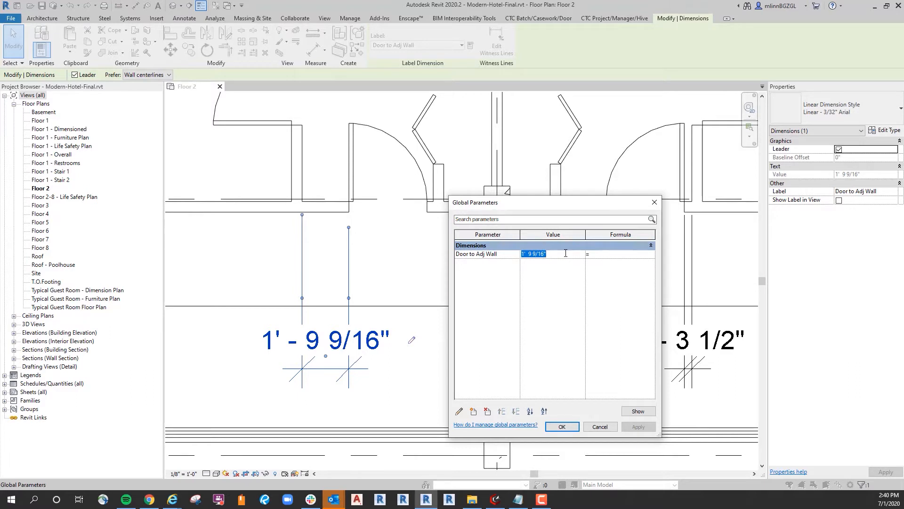
type("0' 4\"")
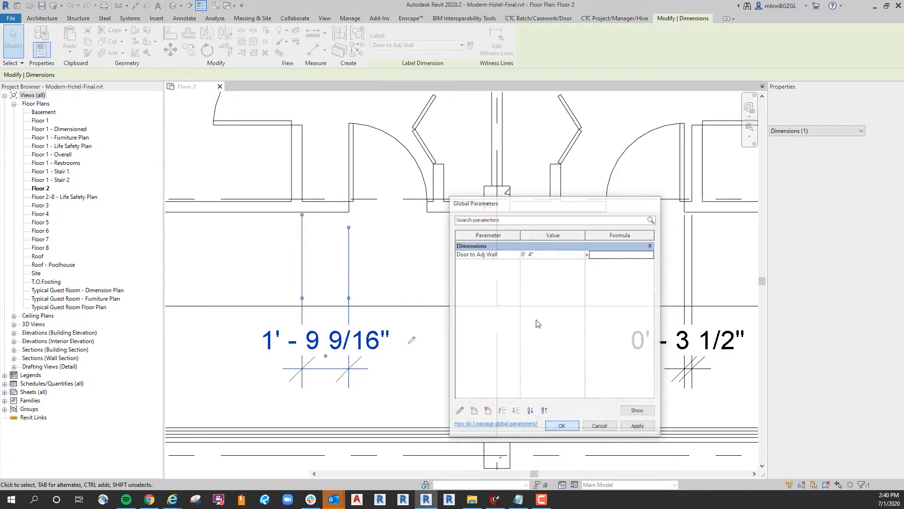
left_click(561, 425)
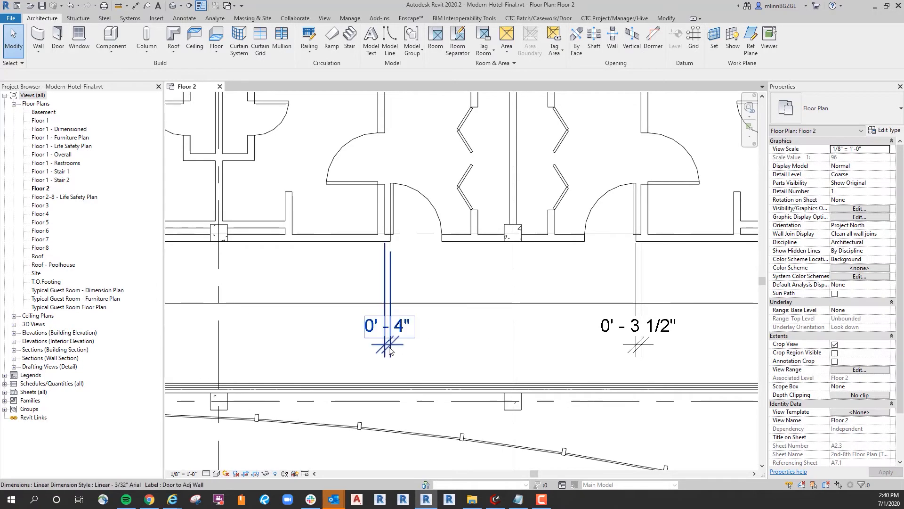
Select the six corridor dimensions and label them with Door to Adj Wall
left_click(388, 325)
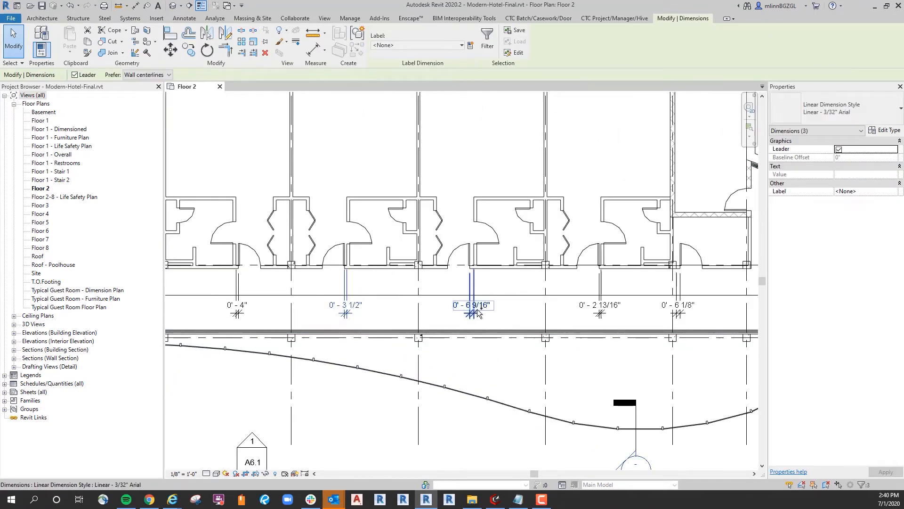
scroll("down", 3)
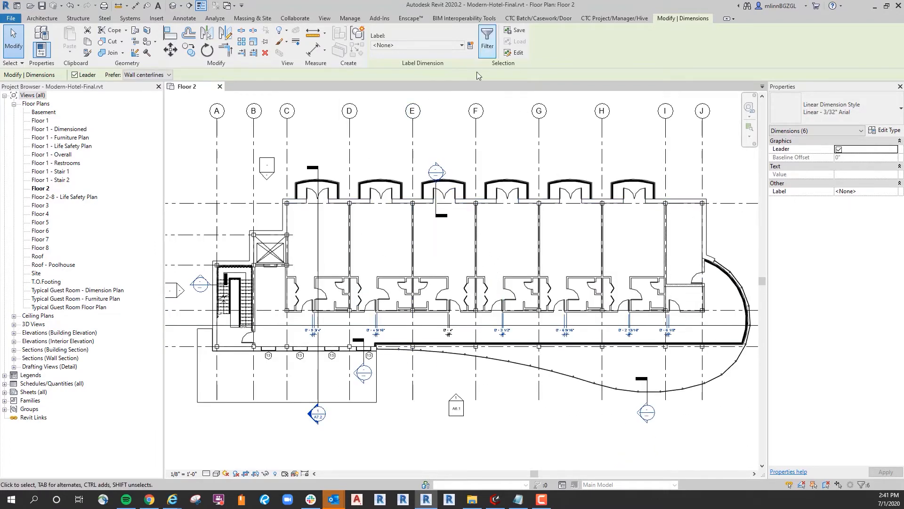
left_click(459, 46)
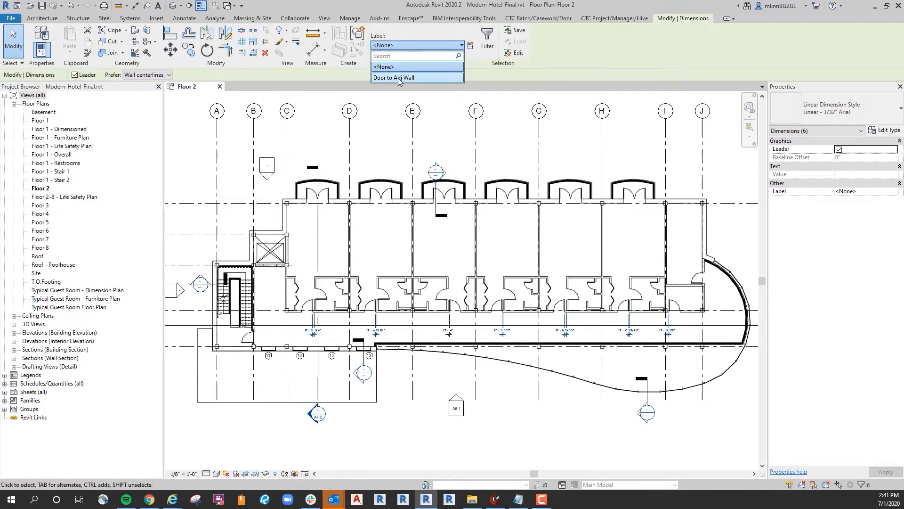
left_click(393, 77)
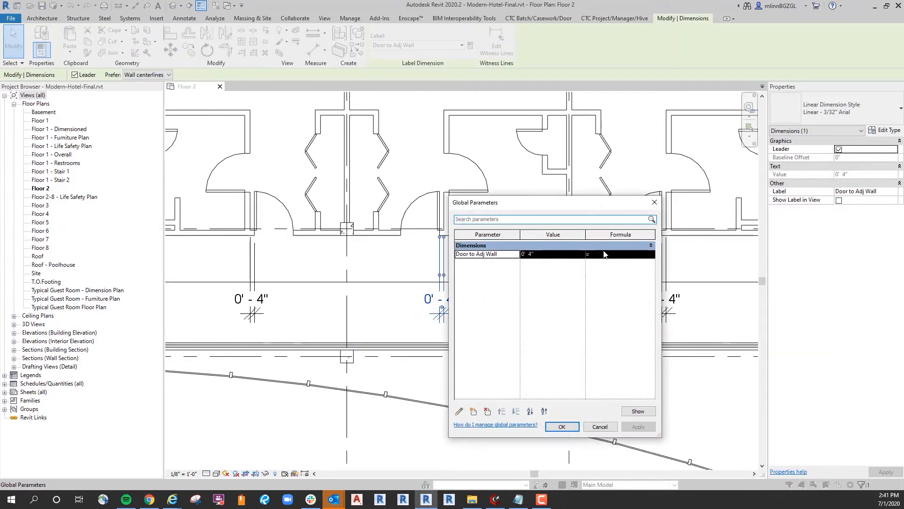
Change the Door to Adj Wall value to 0 5 and apply it
double_click(528, 254)
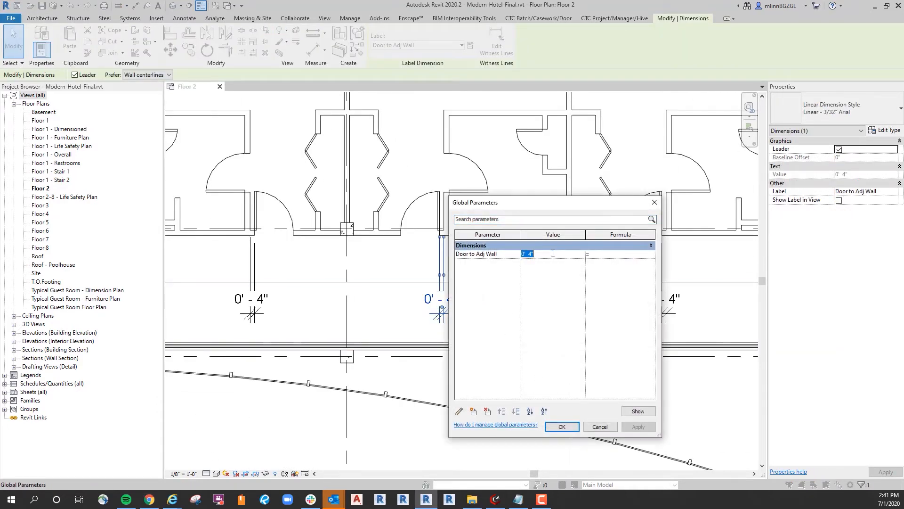
type("0 5")
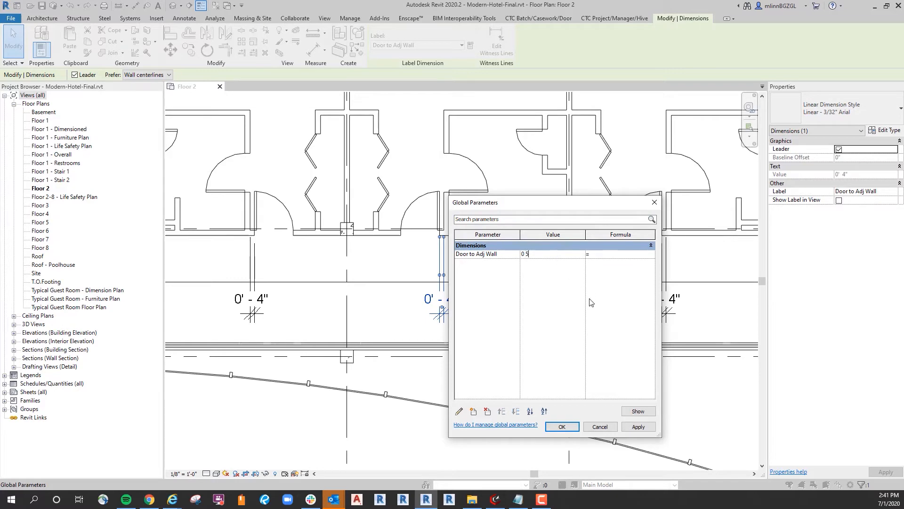
left_click(561, 426)
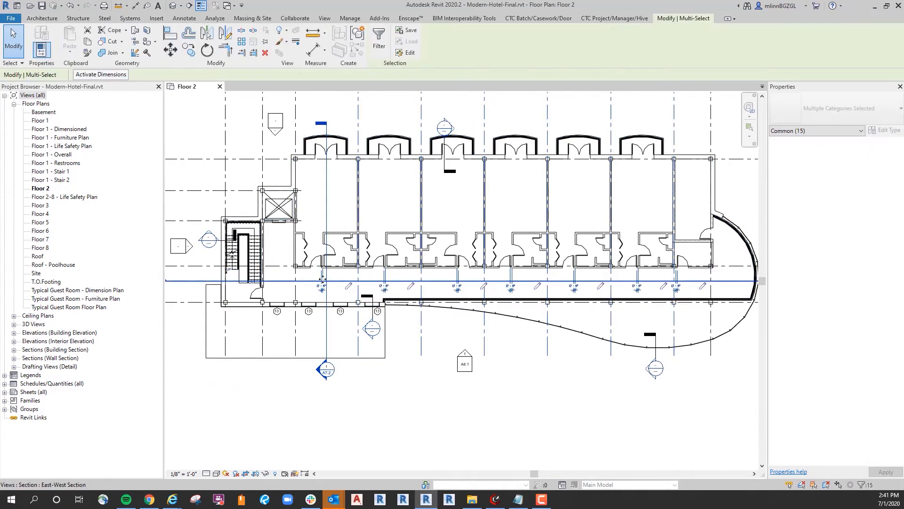
Filter out grids and views, delete the labelled dimensions, and keep the door constraints
left_click(379, 44)
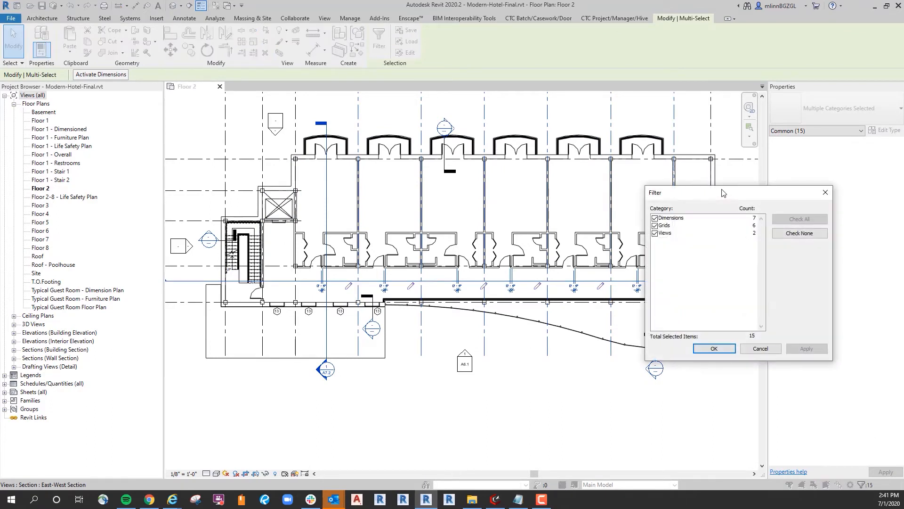
left_click(610, 228)
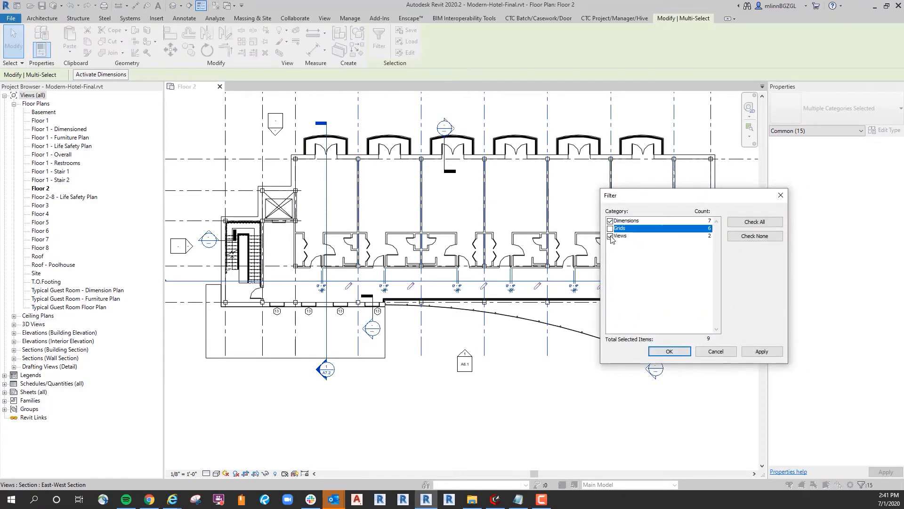
left_click(668, 352)
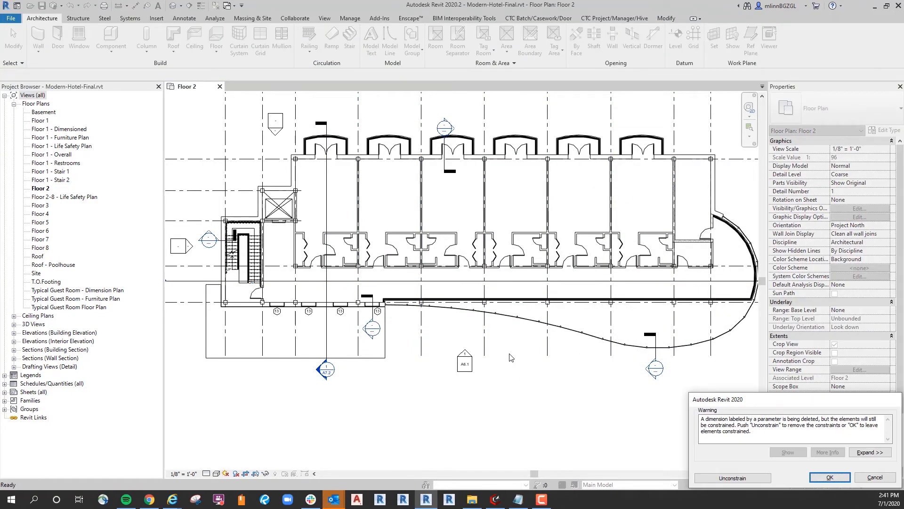
mouse_move(486, 287)
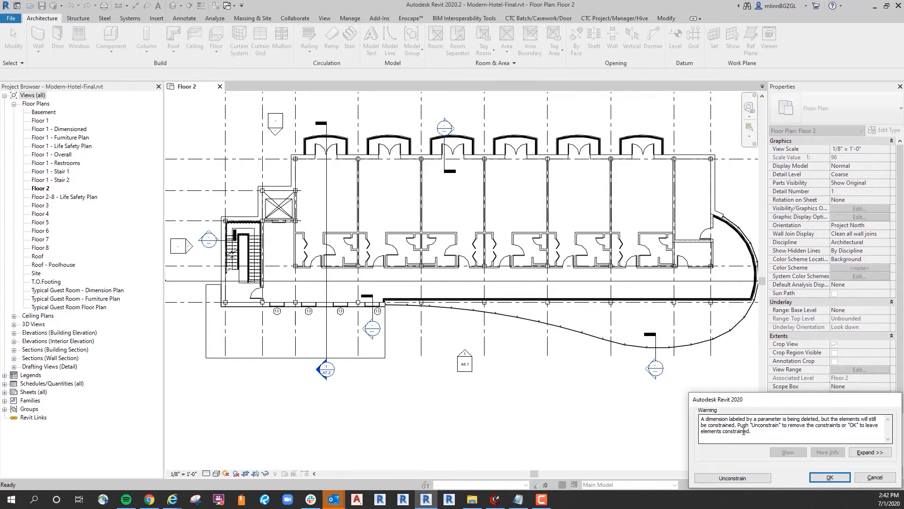
mouse_move(755, 416)
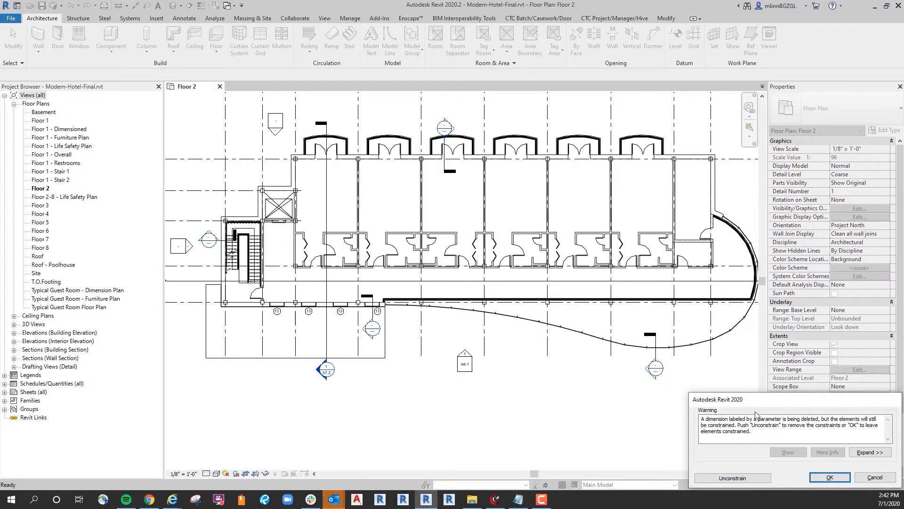
mouse_move(759, 408)
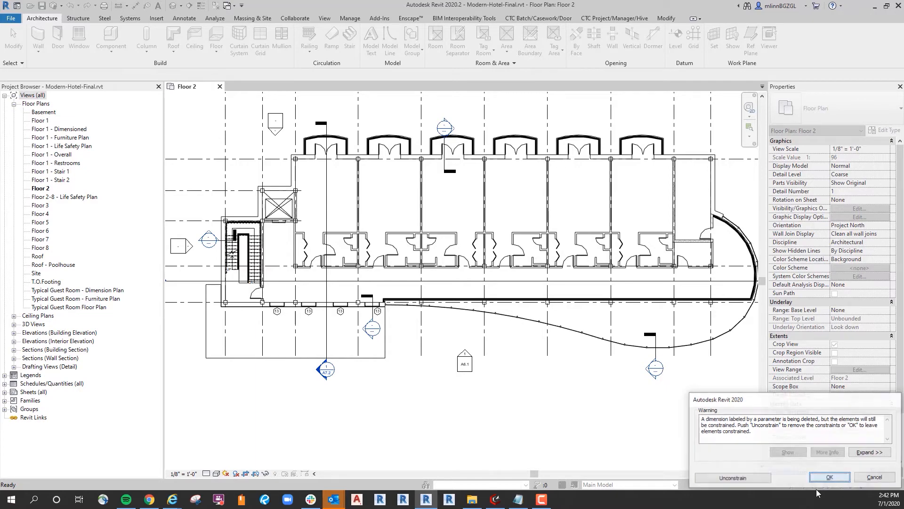
left_click(829, 477)
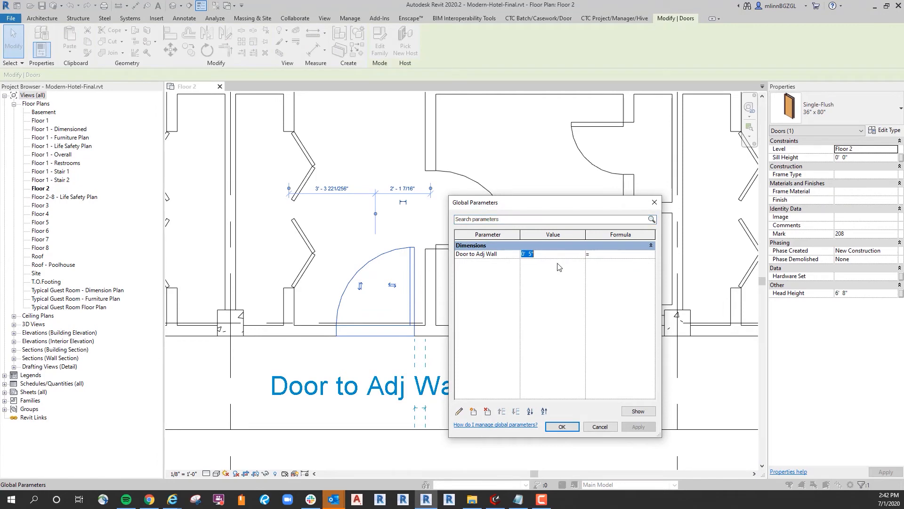
Enter 0' 4" for Door to Adj Wall and apply it
type("0' 4\"")
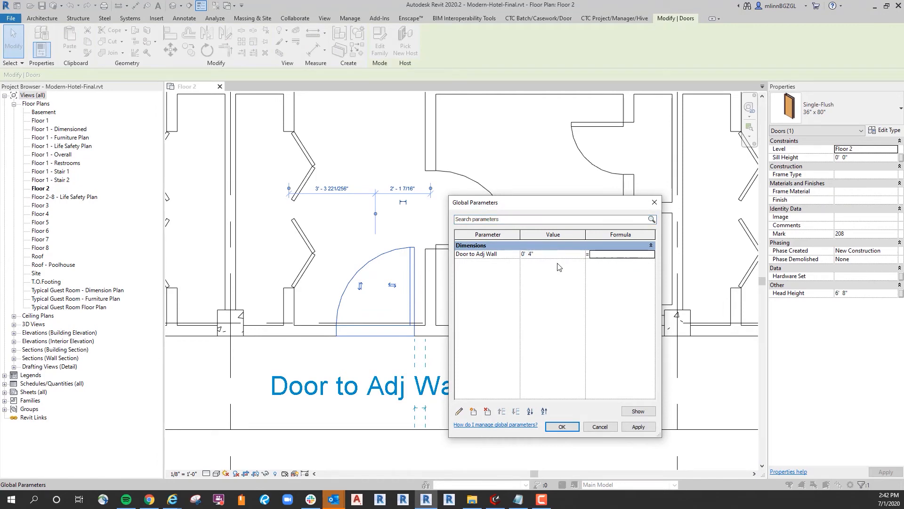
left_click(561, 426)
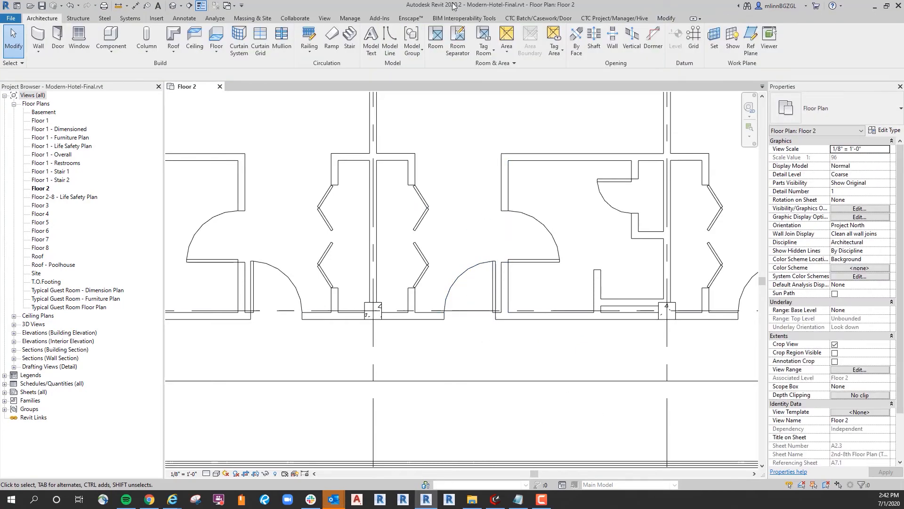
Undo the latest Delete Selection from the Undo drop-down list
left_click(78, 6)
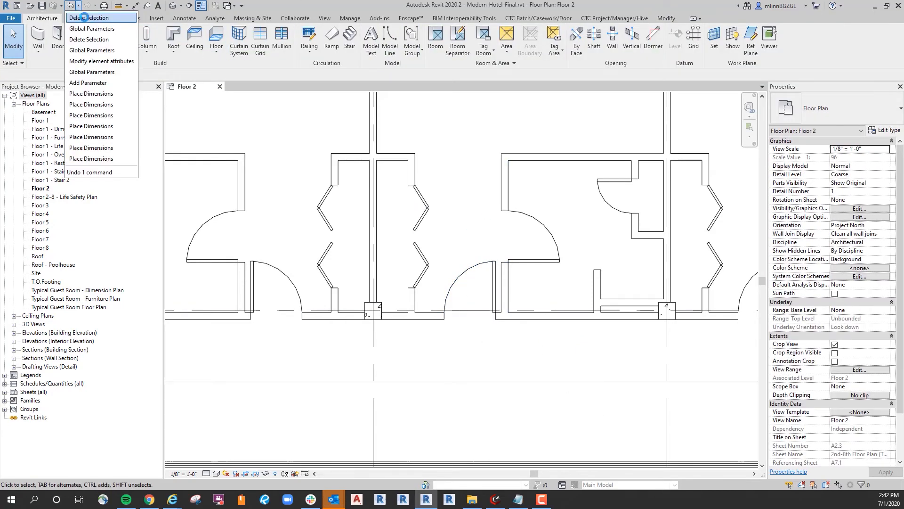
left_click(291, 340)
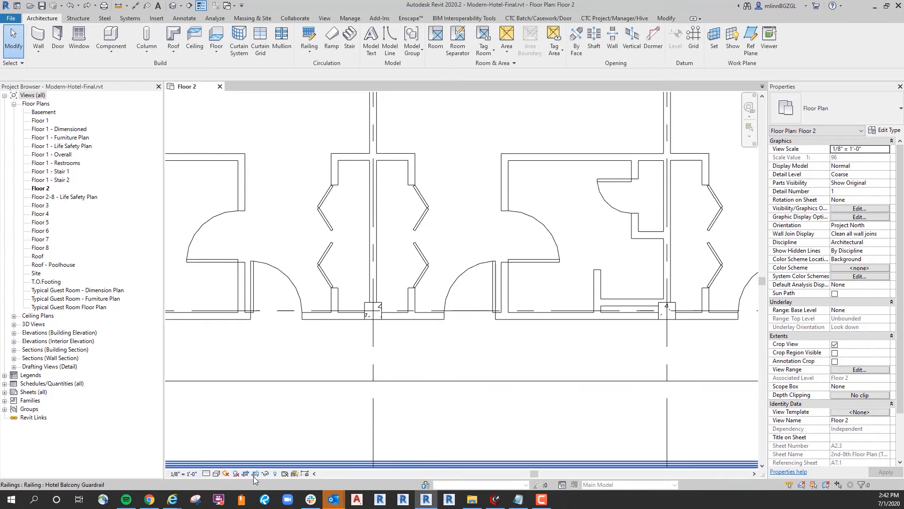
mouse_move(289, 476)
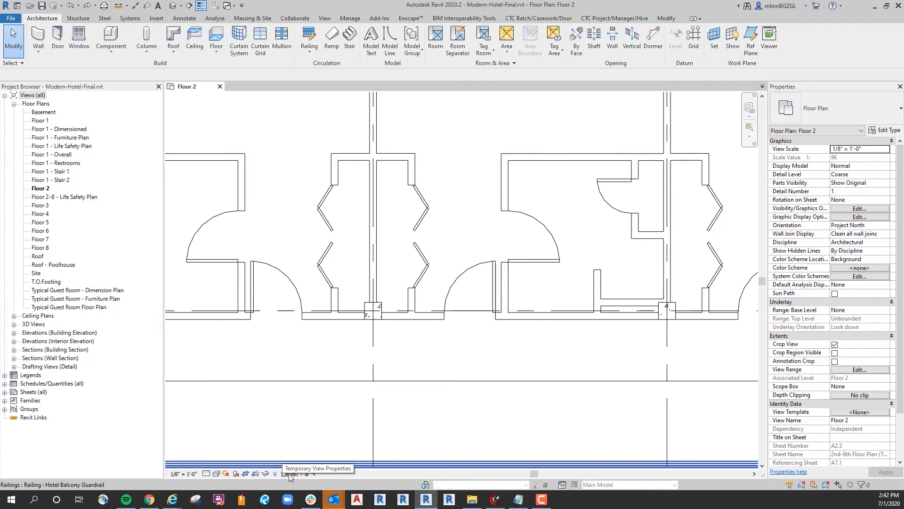
mouse_move(307, 475)
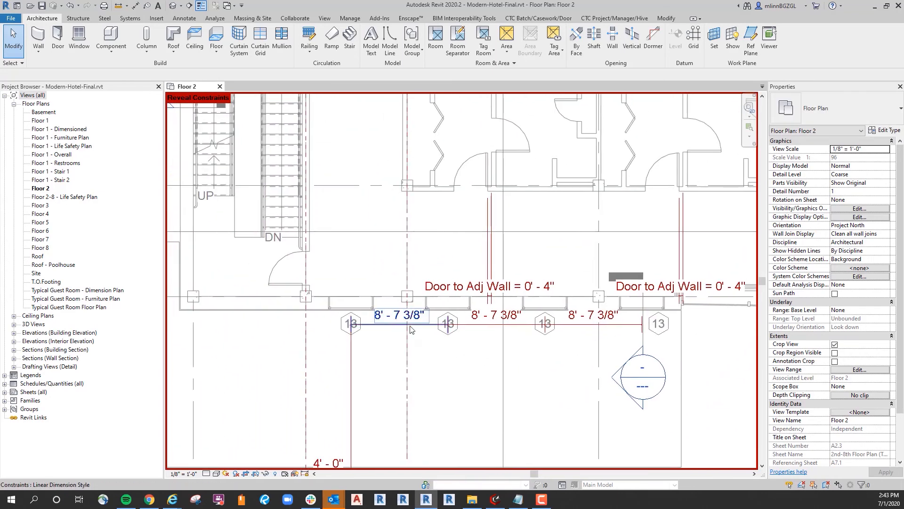
Pan along the corridor's revealed Door to Adj Wall constraints and select a guest room door
scroll("down", 3)
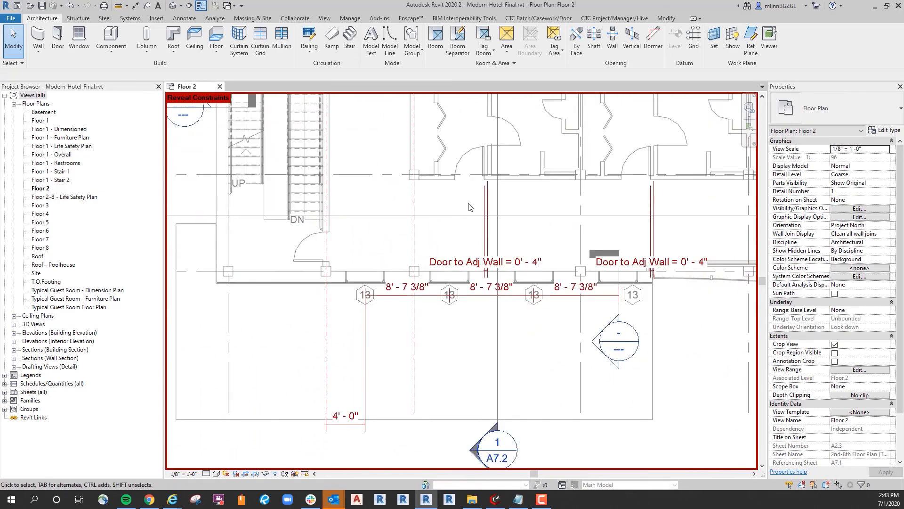
scroll("down", 3)
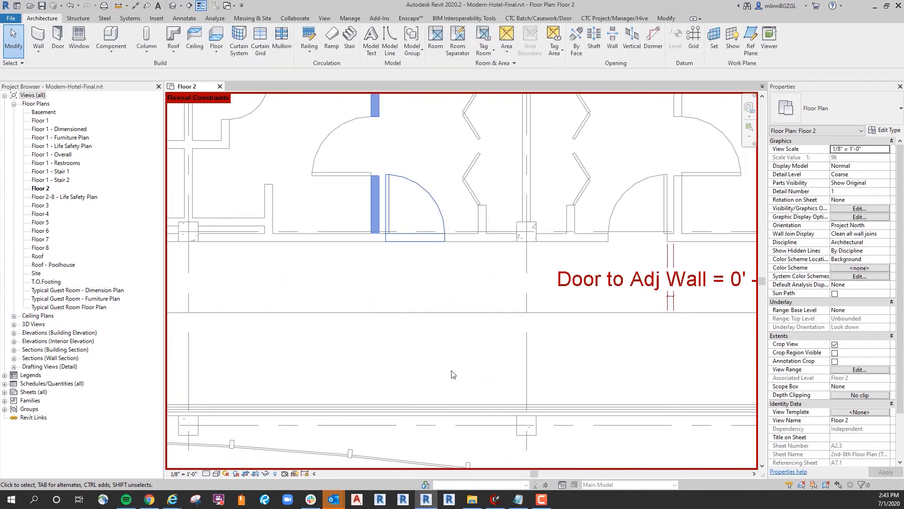
left_click(403, 208)
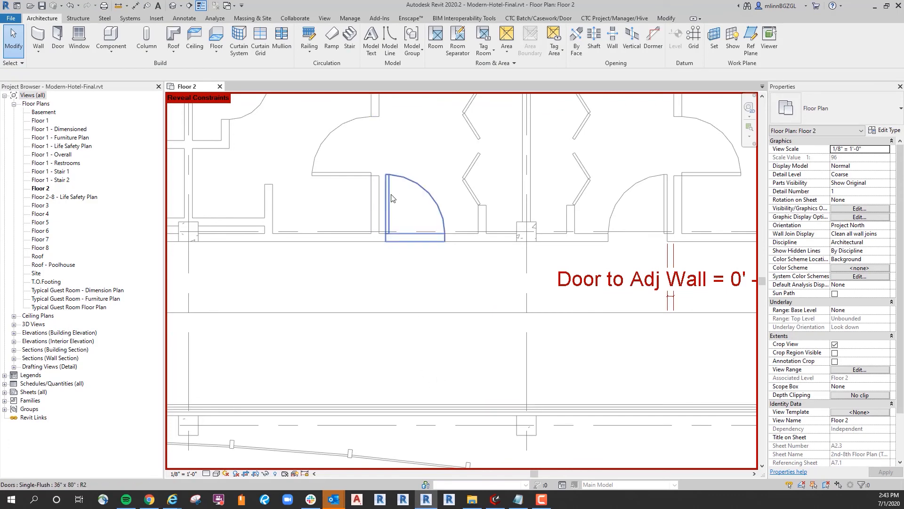